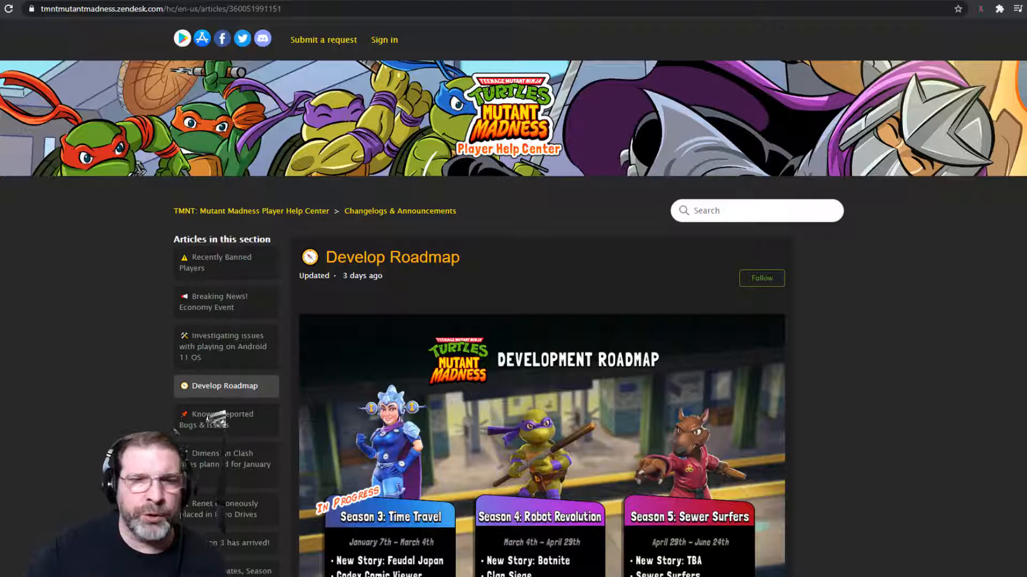
pyautogui.scroll(-3)
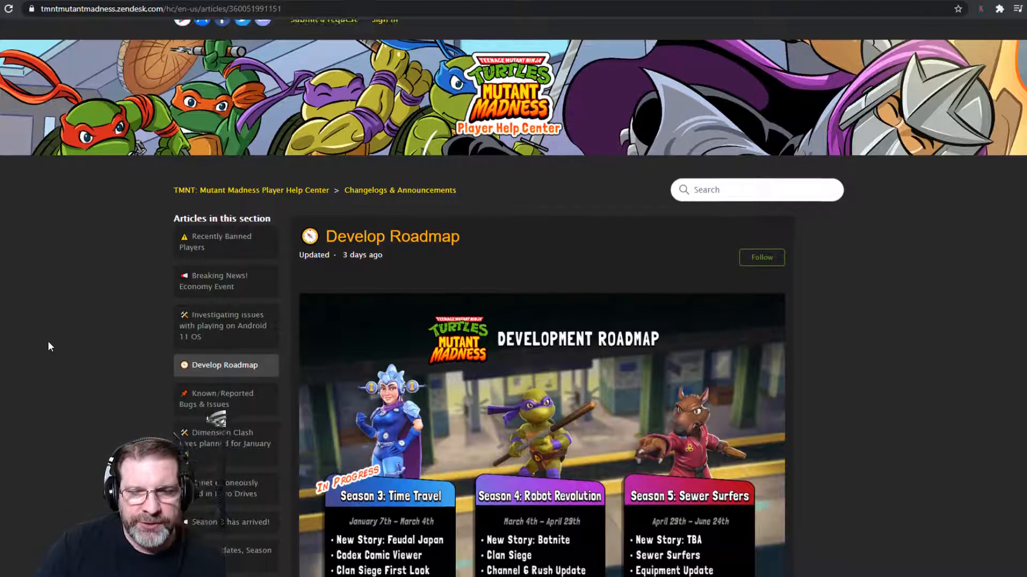
pyautogui.scroll(-3)
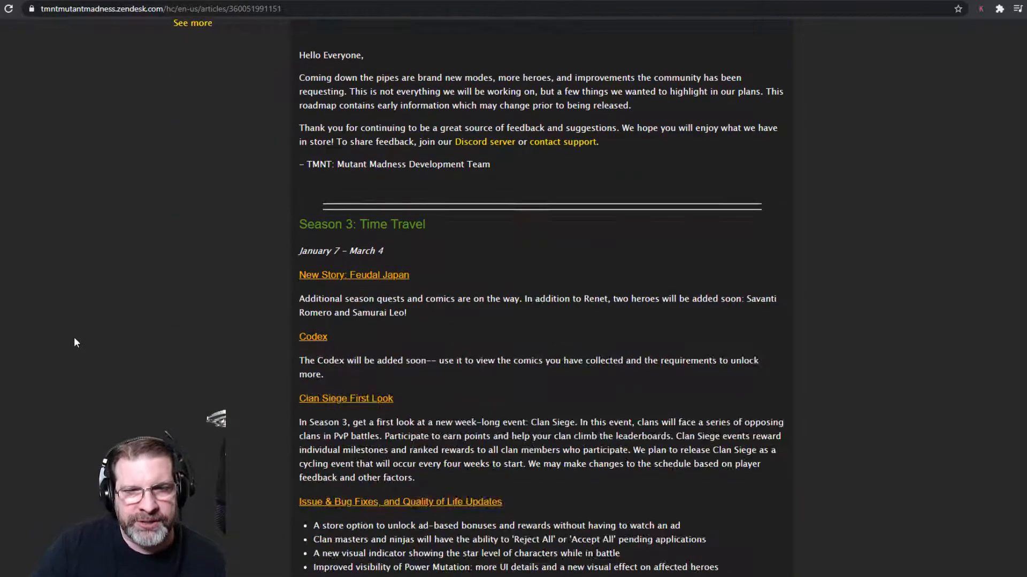
pyautogui.scroll(-3)
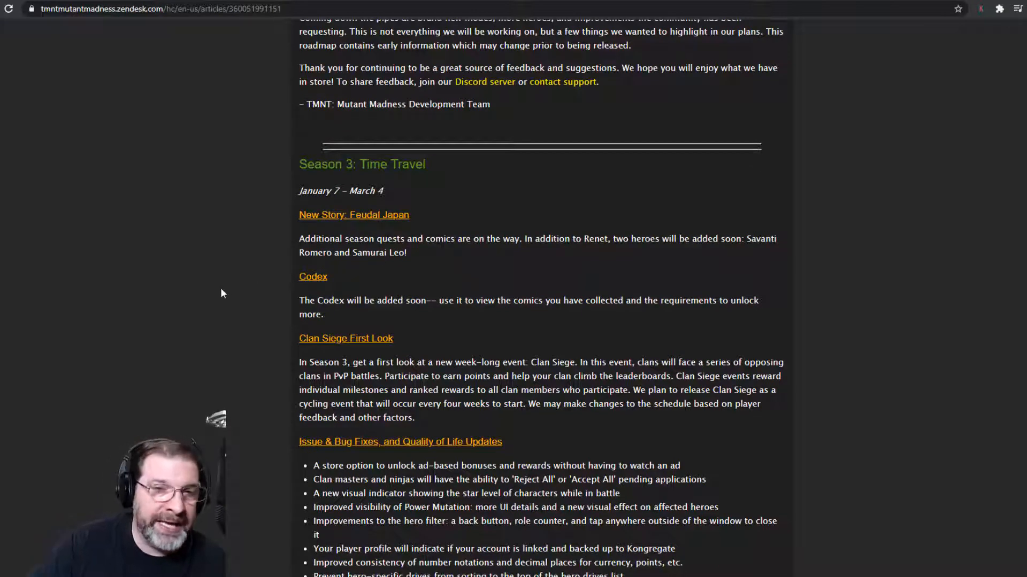
pyautogui.moveTo(193, 286)
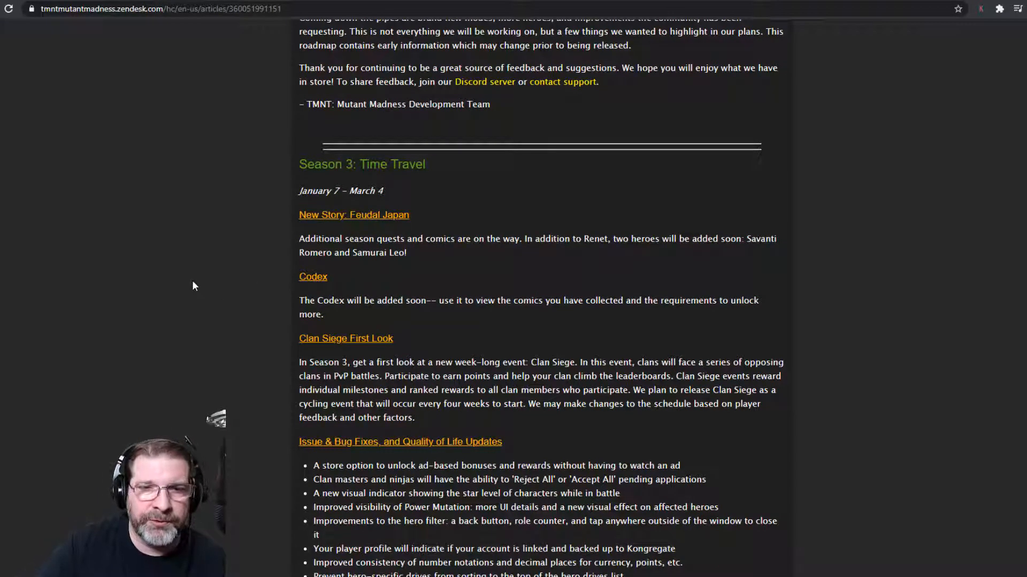
pyautogui.moveTo(253, 297)
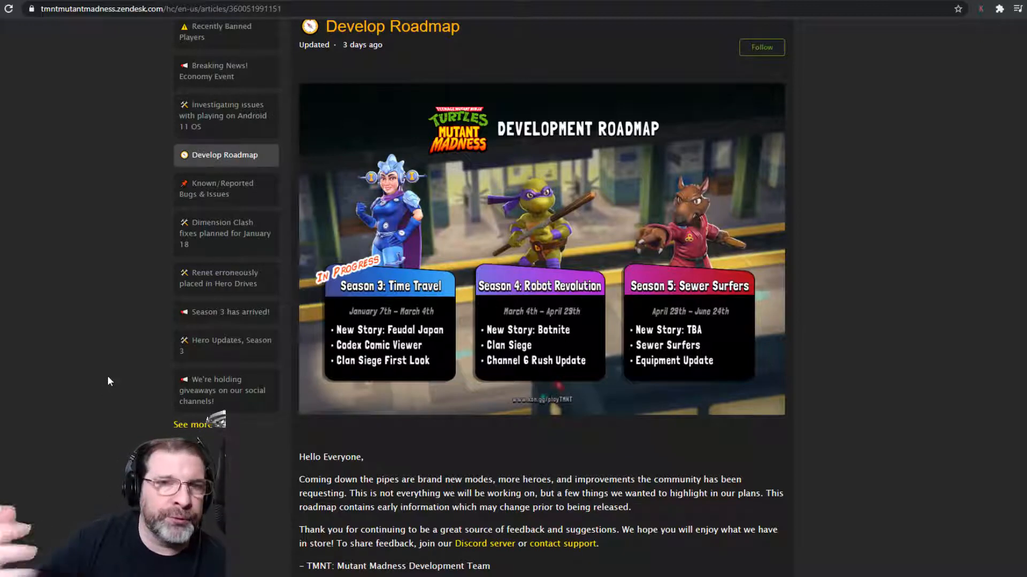
pyautogui.scroll(-3)
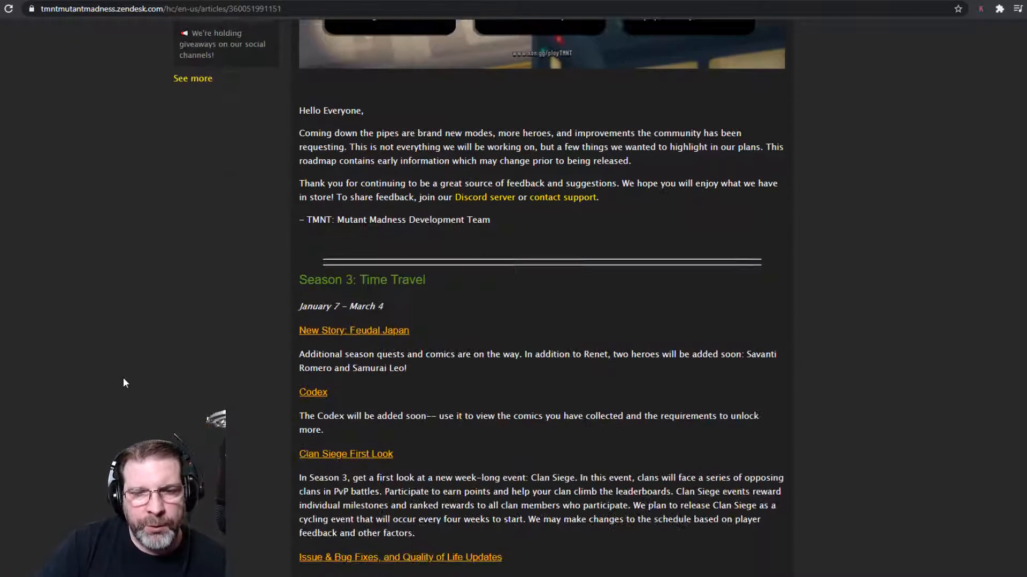
pyautogui.scroll(-3)
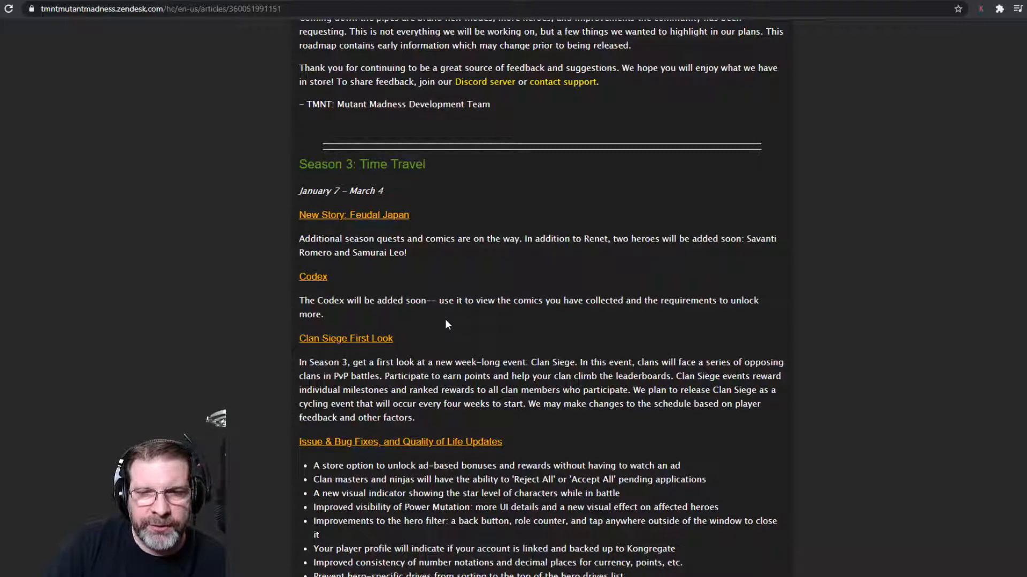
pyautogui.scroll(-3)
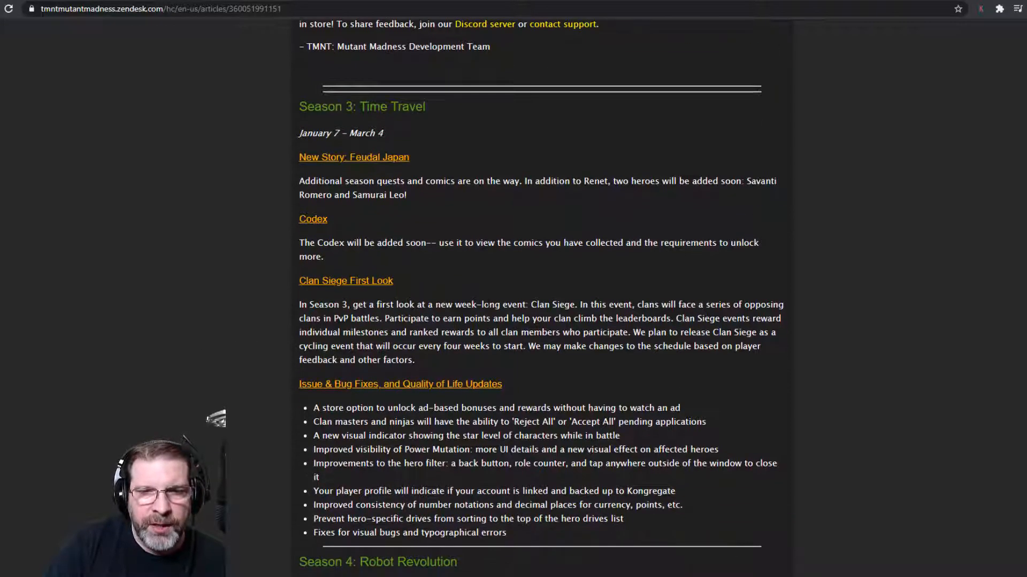
pyautogui.moveTo(206, 338)
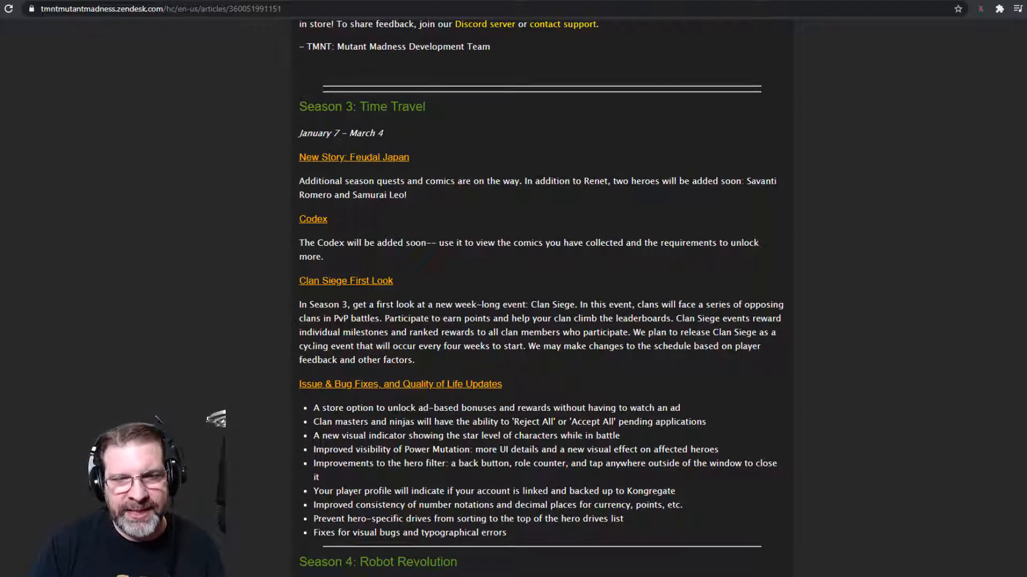
pyautogui.moveTo(265, 345)
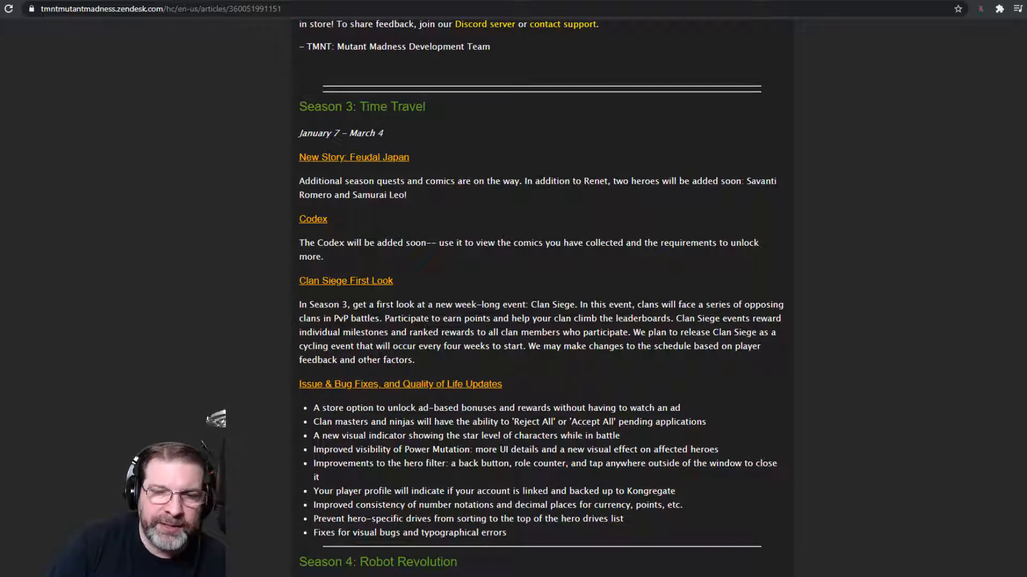
pyautogui.moveTo(530, 359)
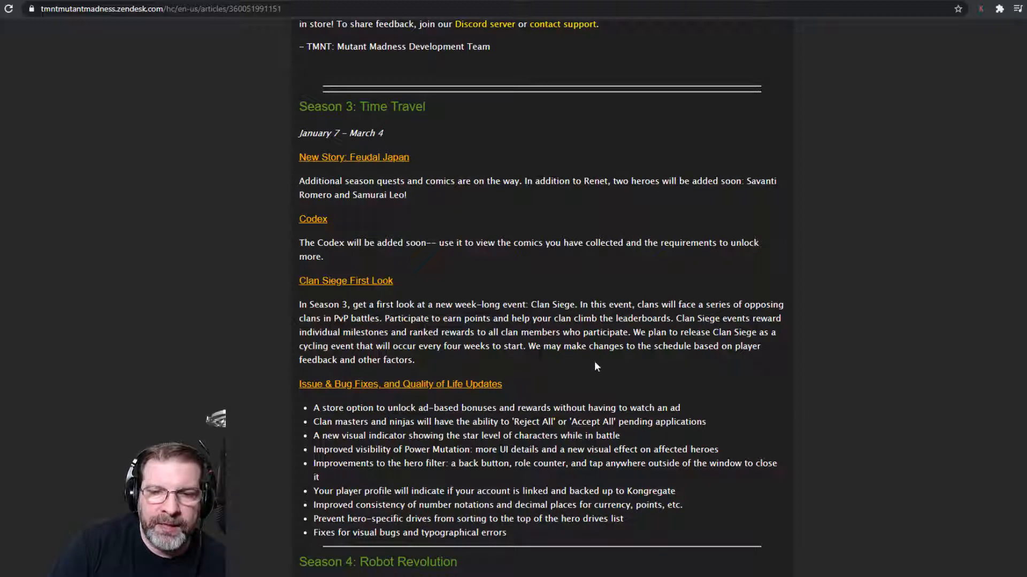
pyautogui.moveTo(687, 360)
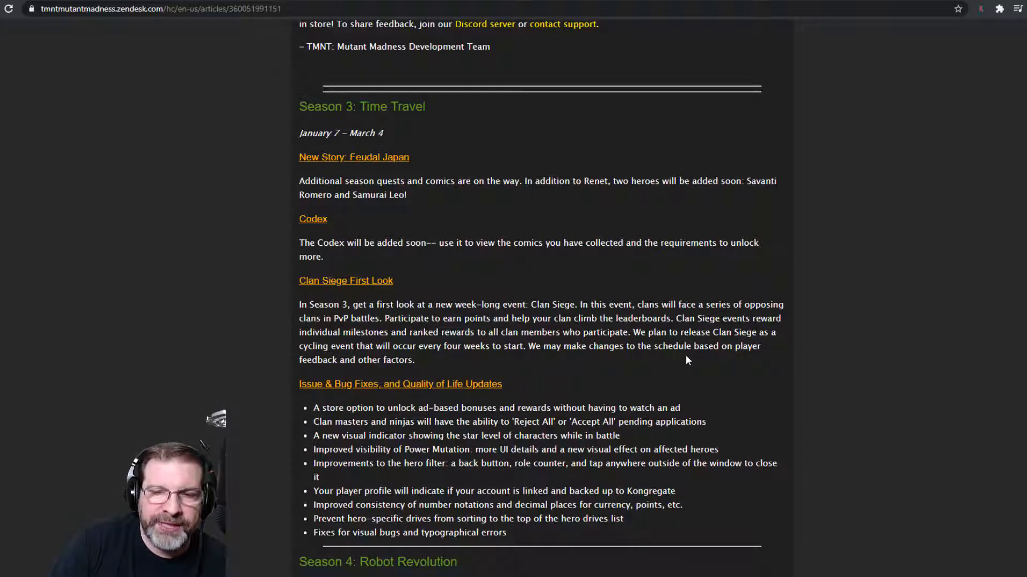
pyautogui.moveTo(220, 336)
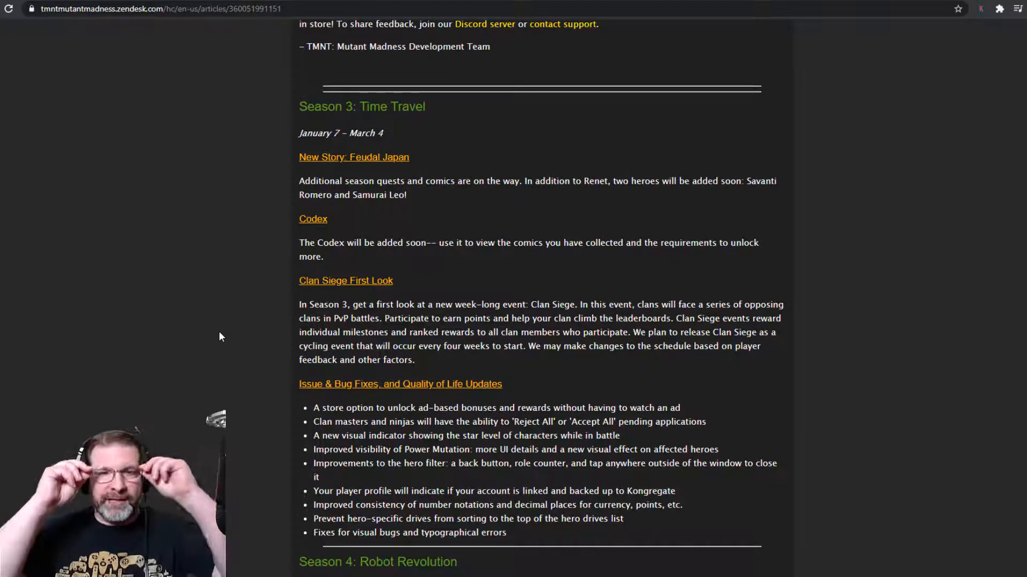
pyautogui.scroll(-3)
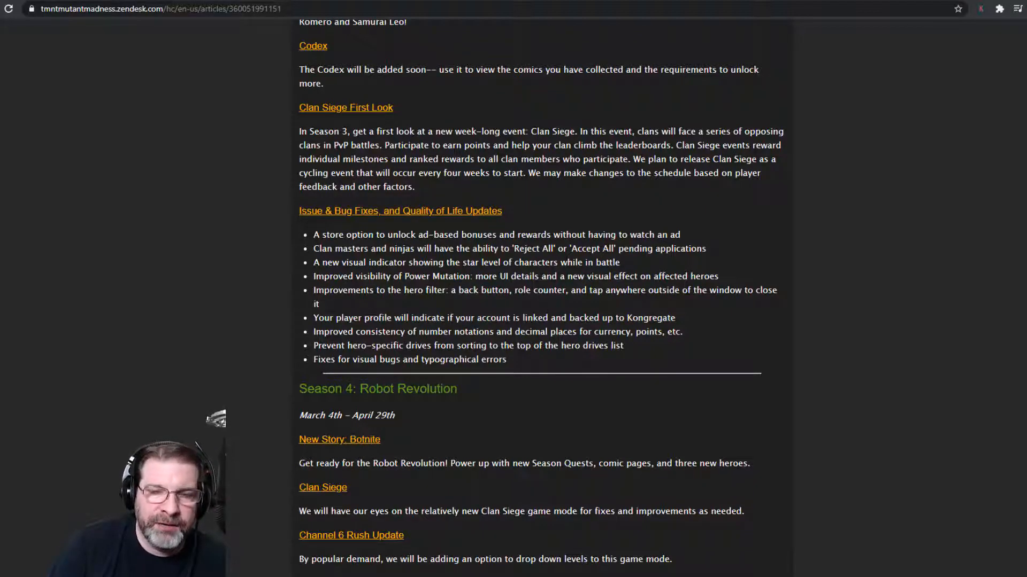
pyautogui.moveTo(389, 314)
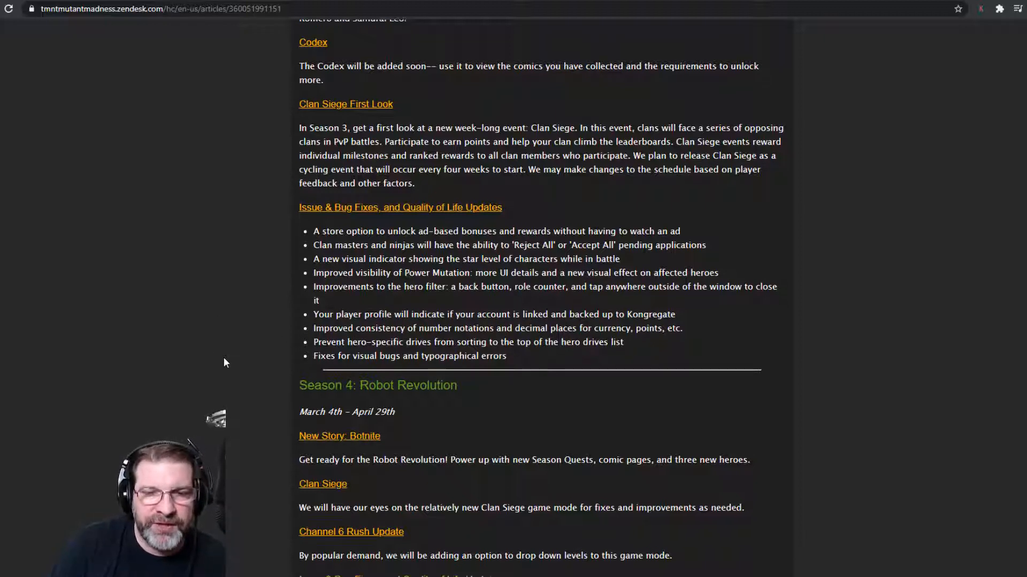
pyautogui.scroll(-3)
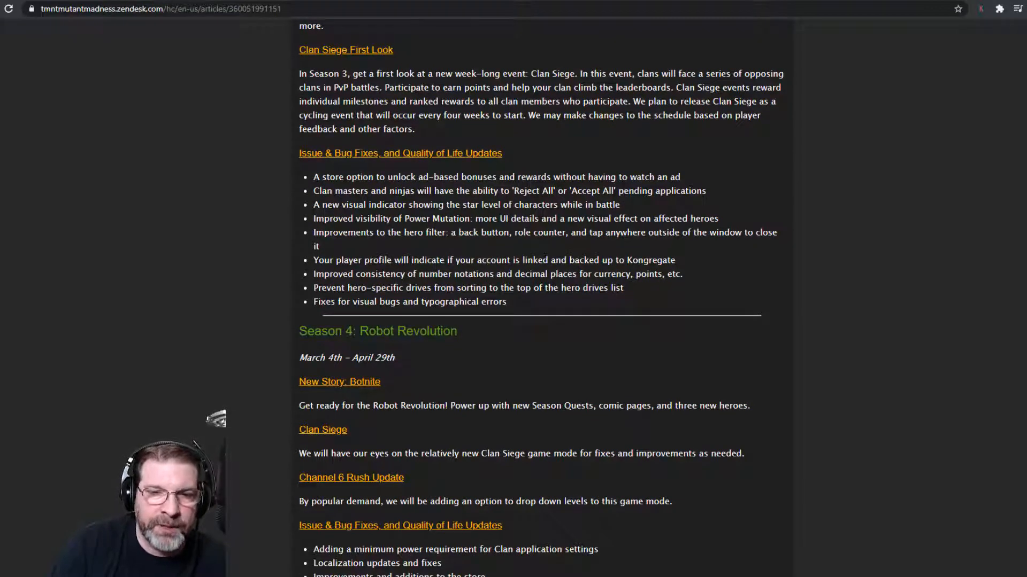
pyautogui.moveTo(216, 274)
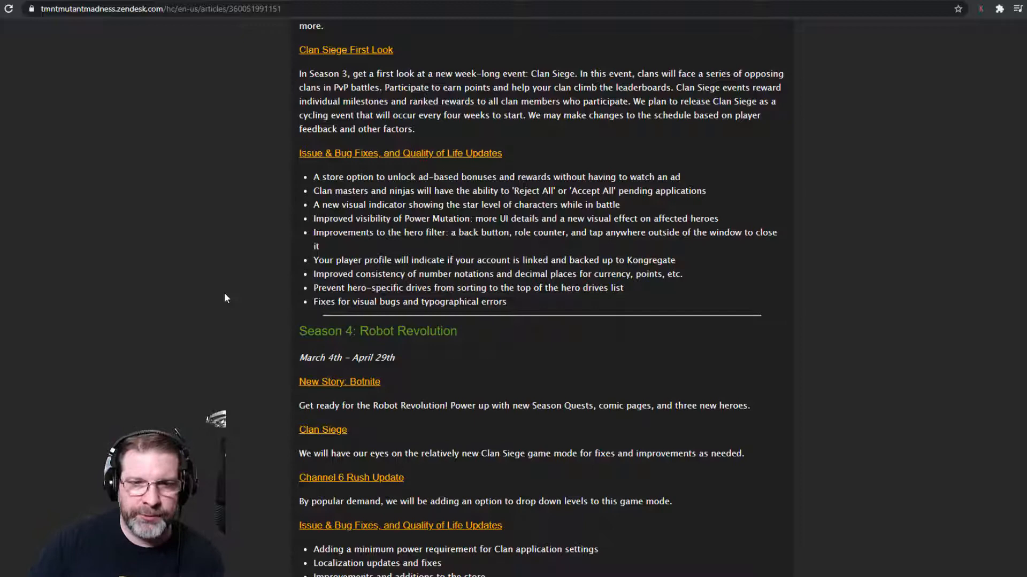
pyautogui.scroll(-3)
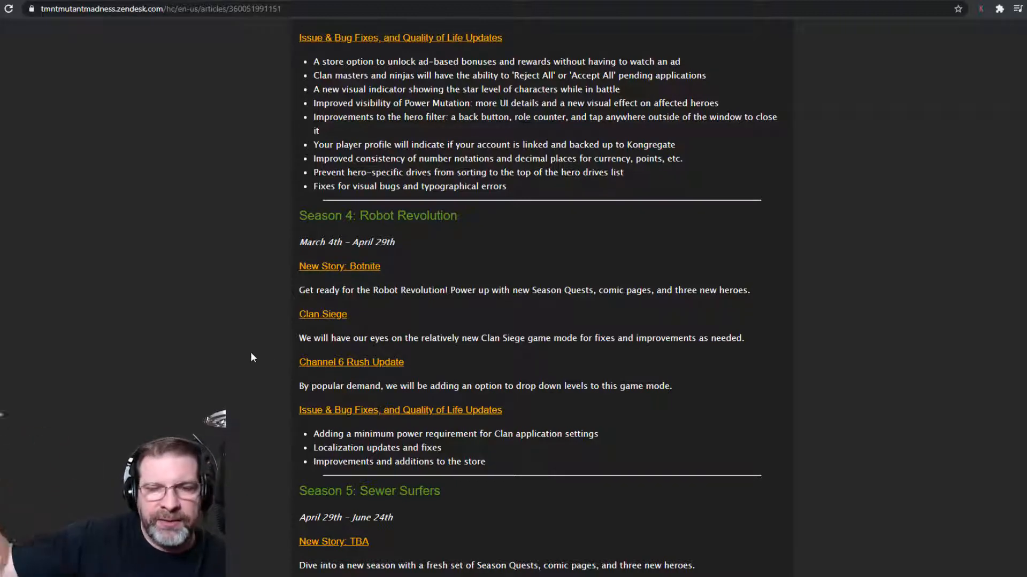
pyautogui.scroll(-3)
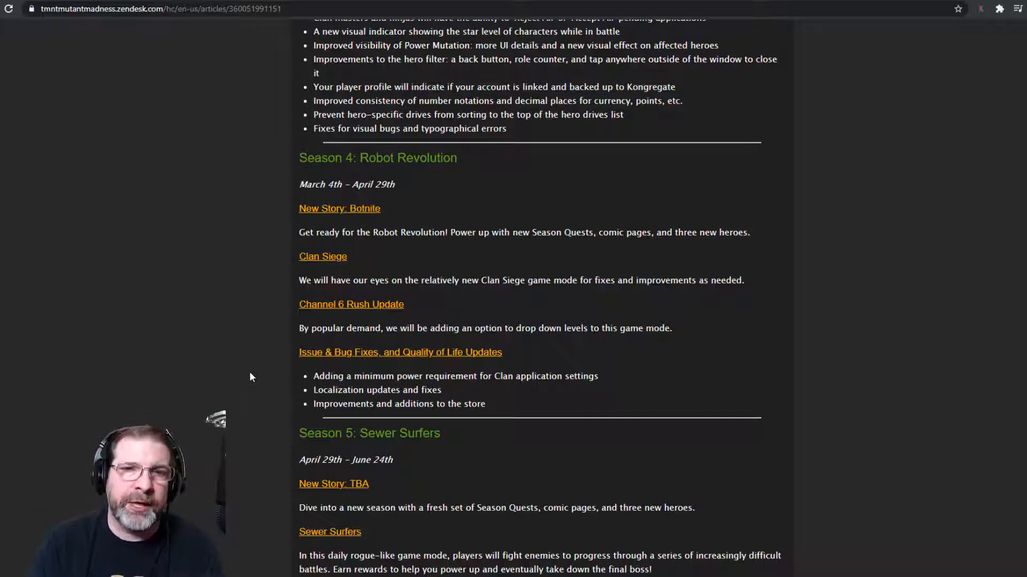
pyautogui.scroll(-3)
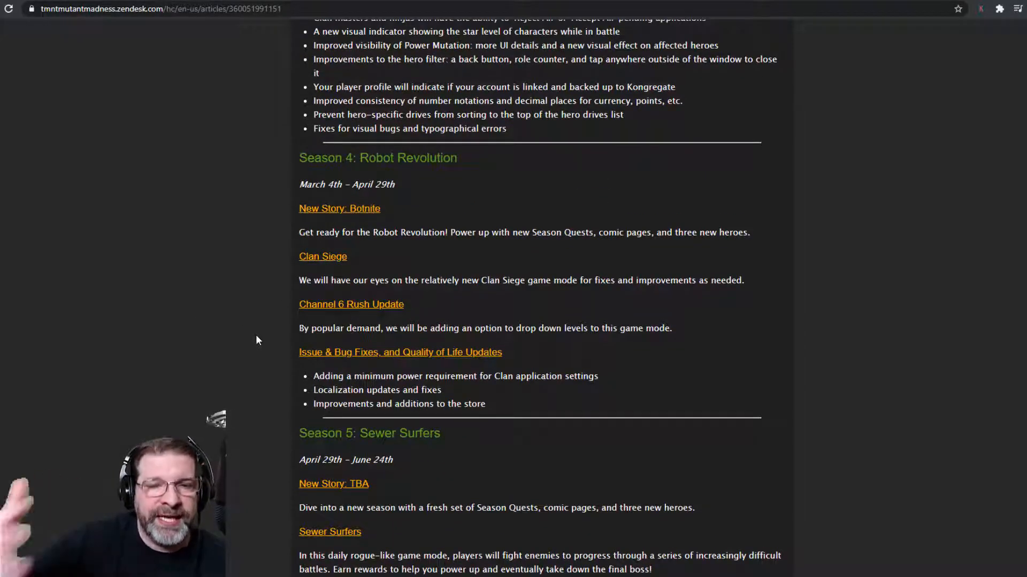
pyautogui.scroll(-3)
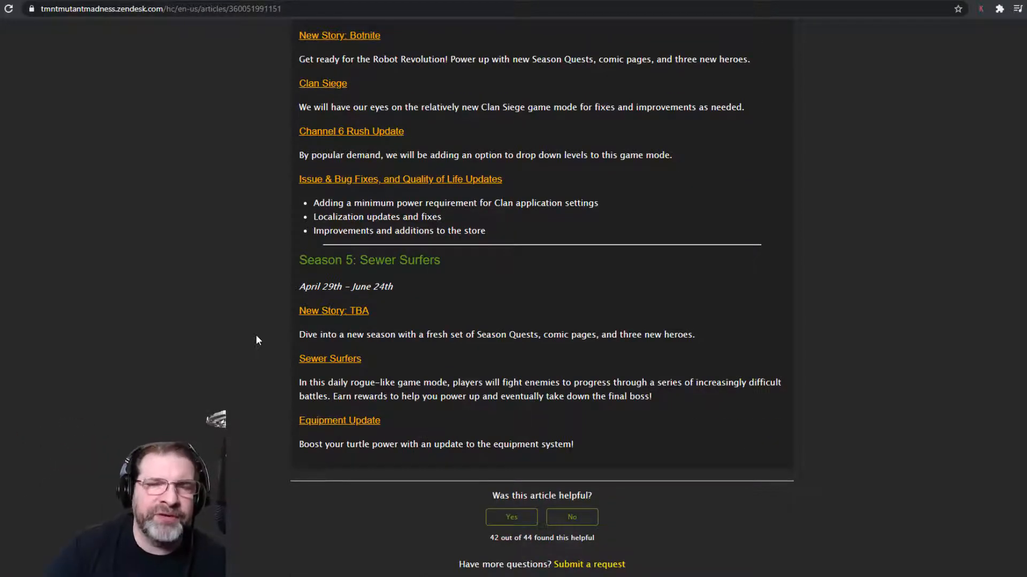
pyautogui.scroll(3)
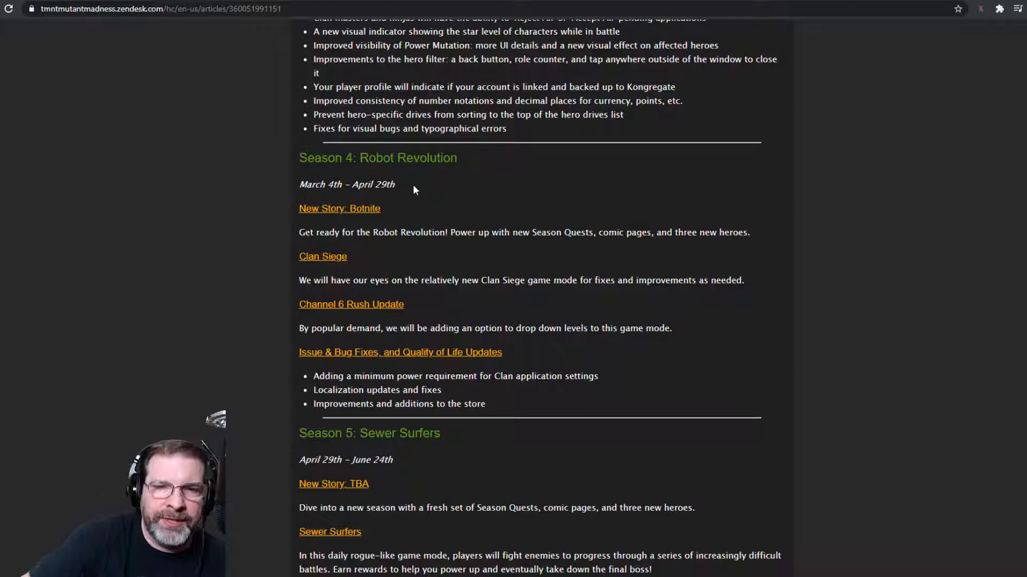
pyautogui.moveTo(236, 358)
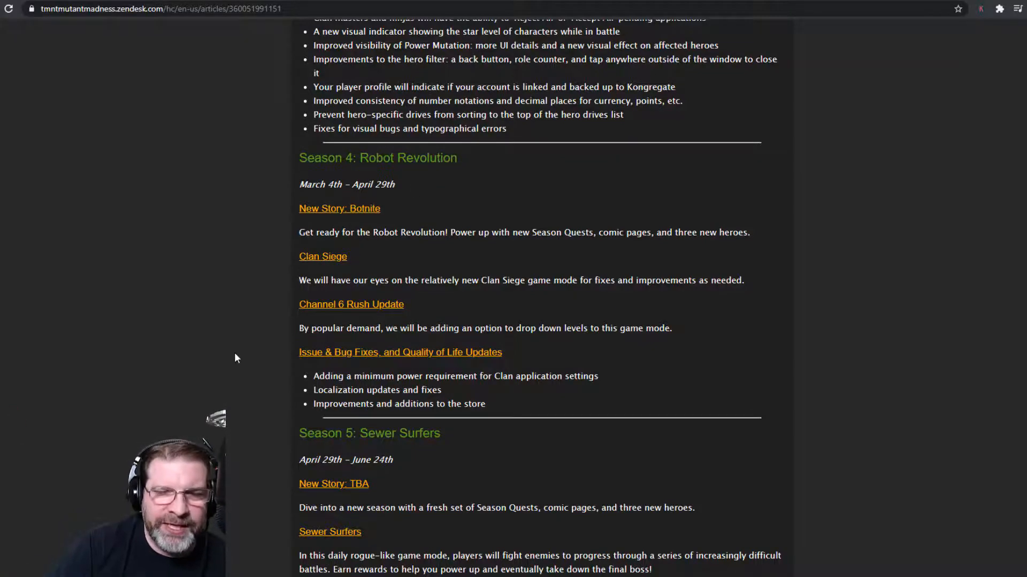
pyautogui.scroll(-3)
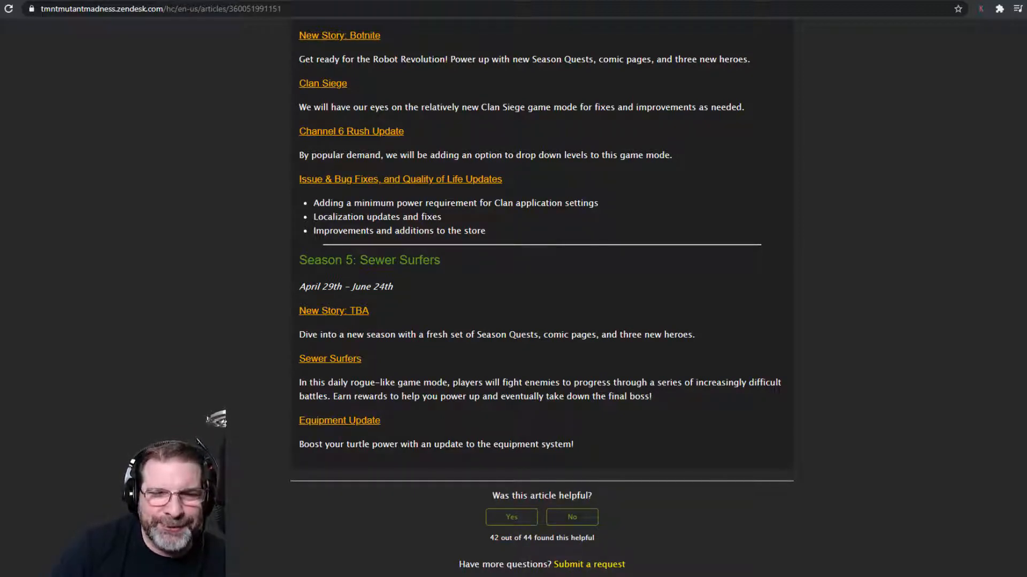
pyautogui.moveTo(248, 389)
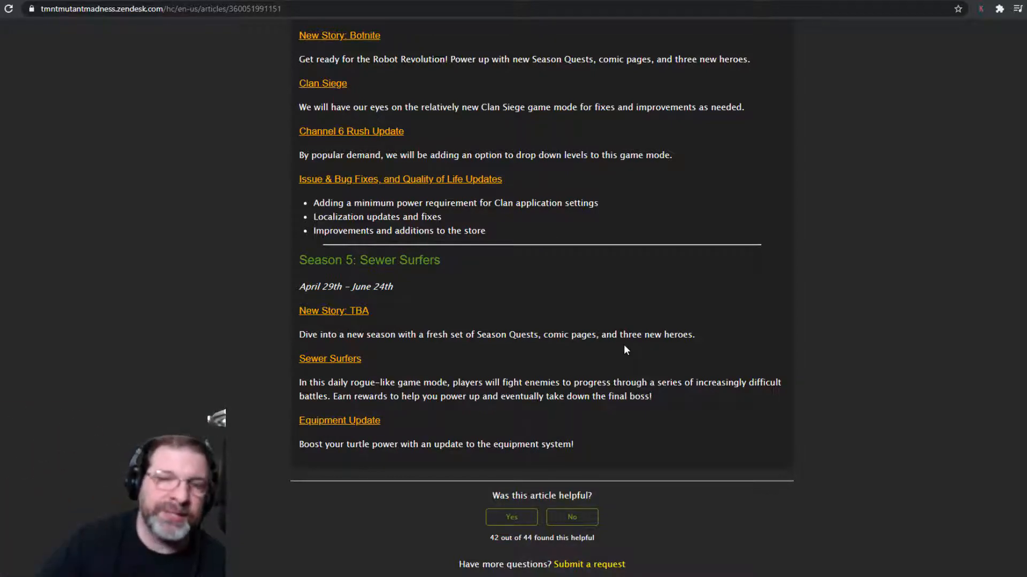
pyautogui.moveTo(293, 414)
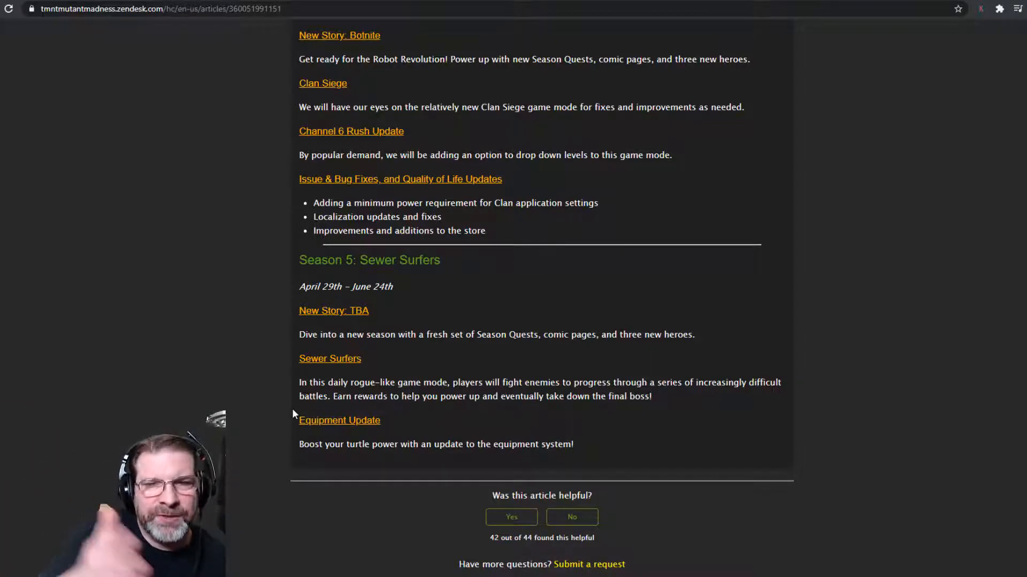
pyautogui.moveTo(267, 408)
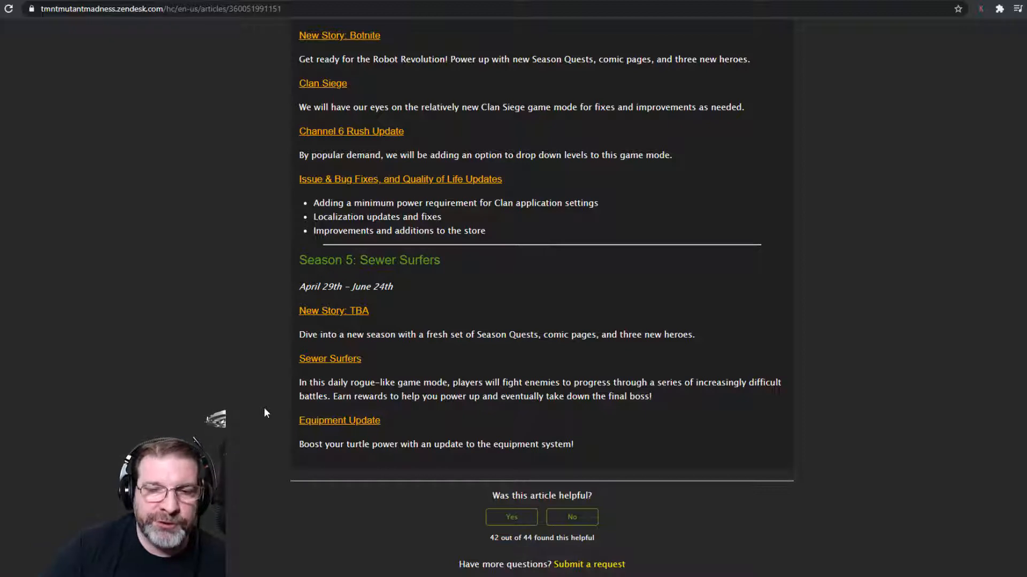
pyautogui.moveTo(259, 438)
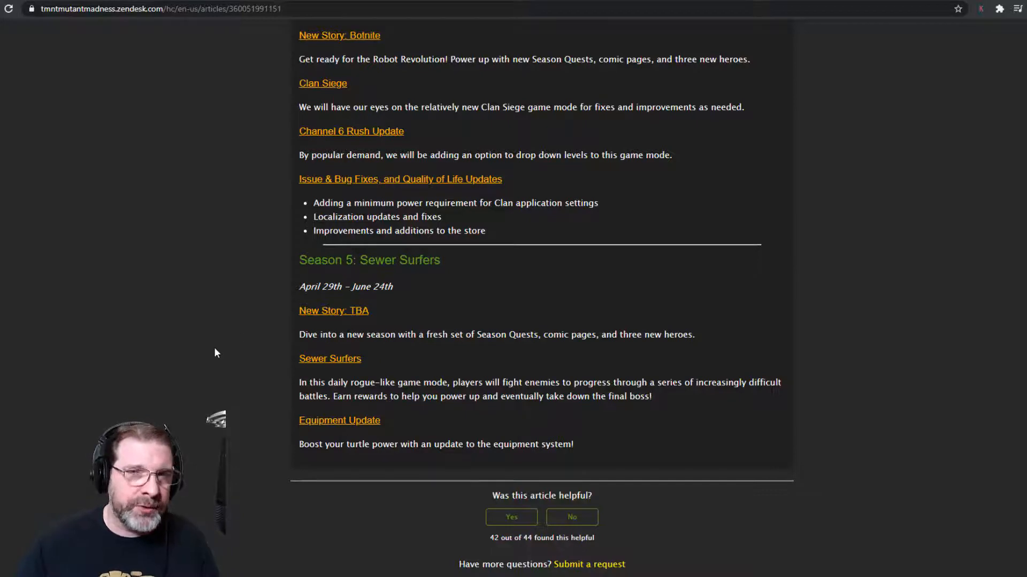
pyautogui.scroll(3)
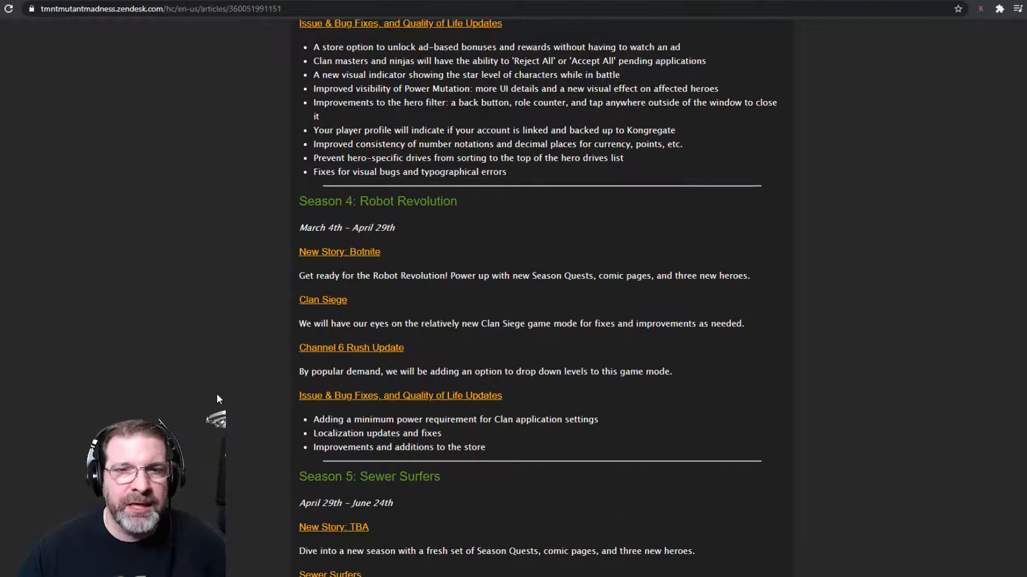
pyautogui.scroll(3)
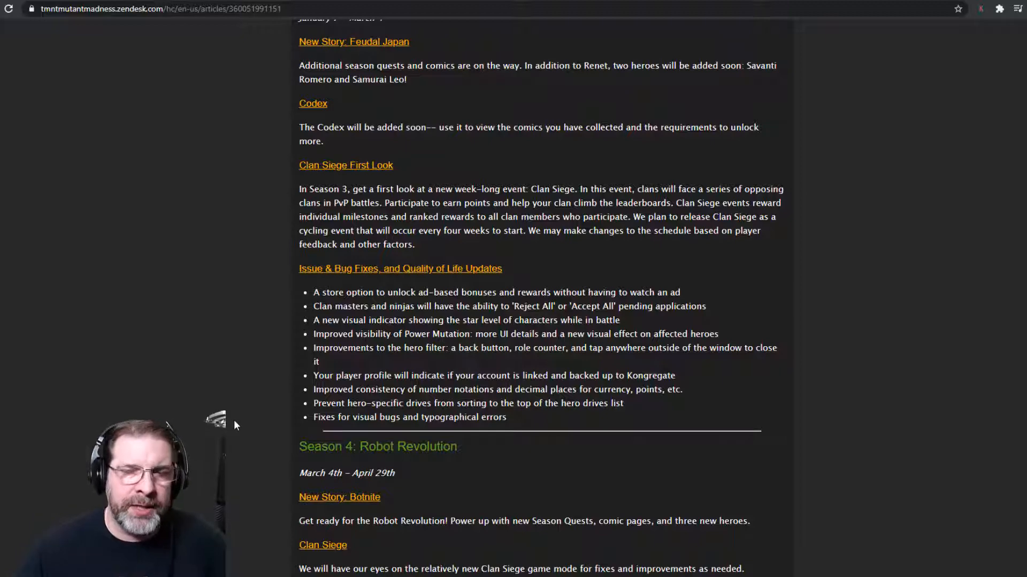
pyautogui.scroll(-3)
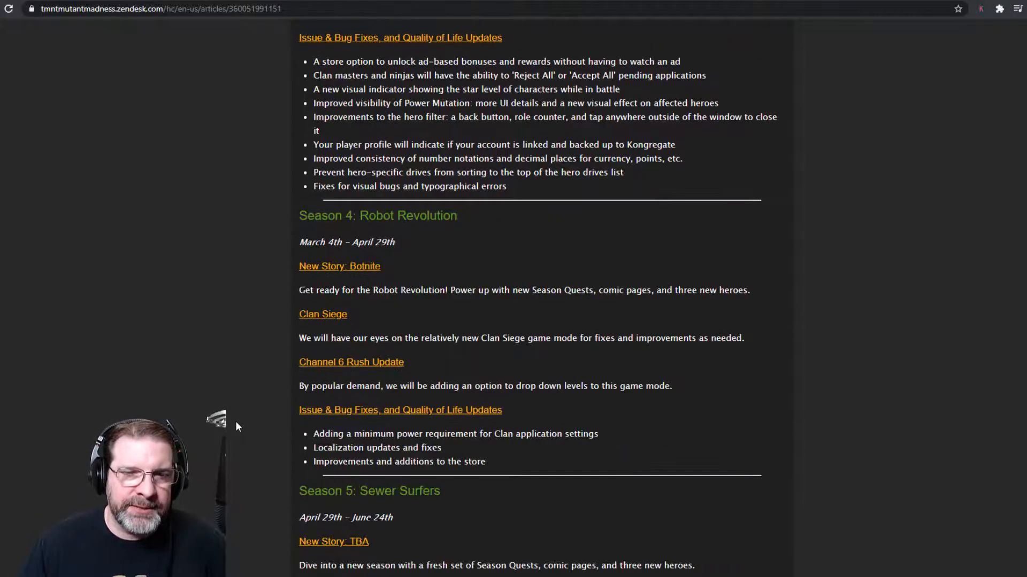